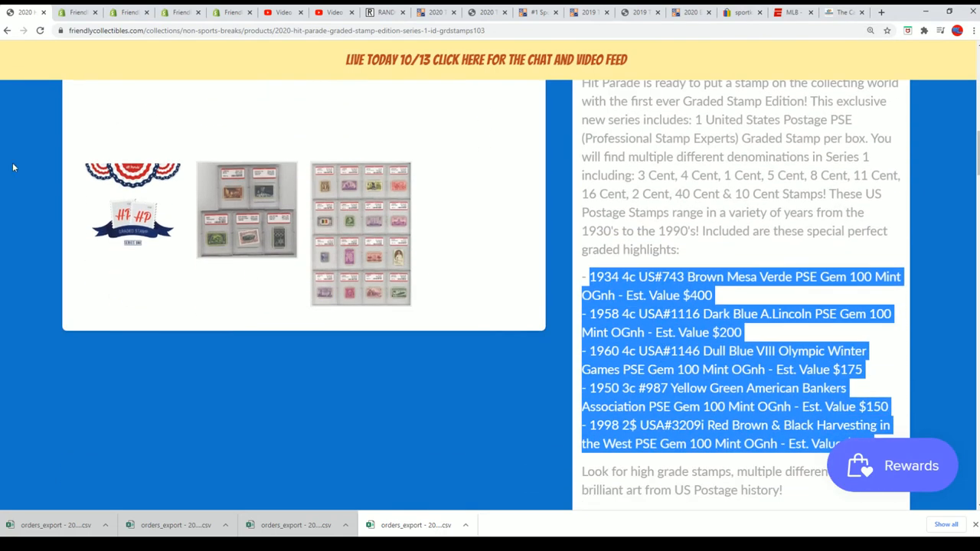
left_click(548, 320)
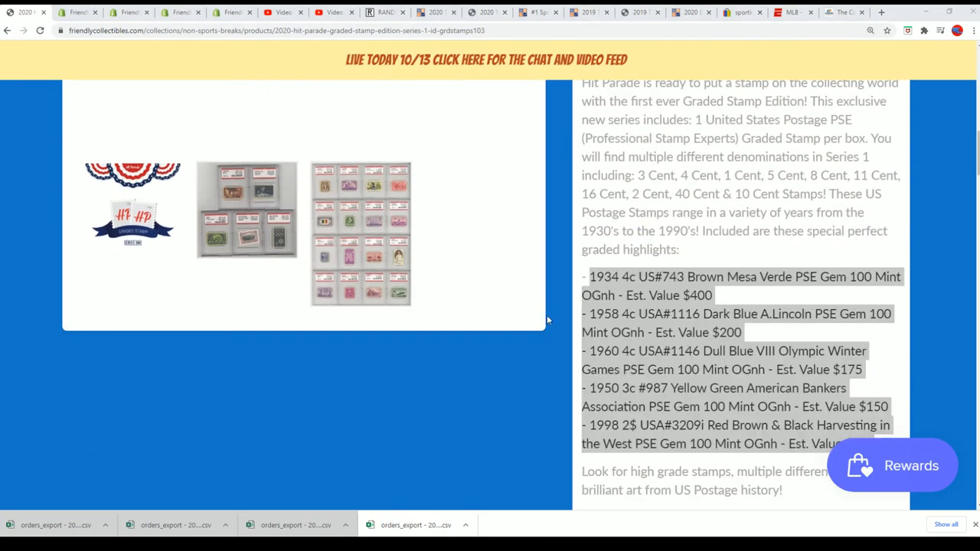